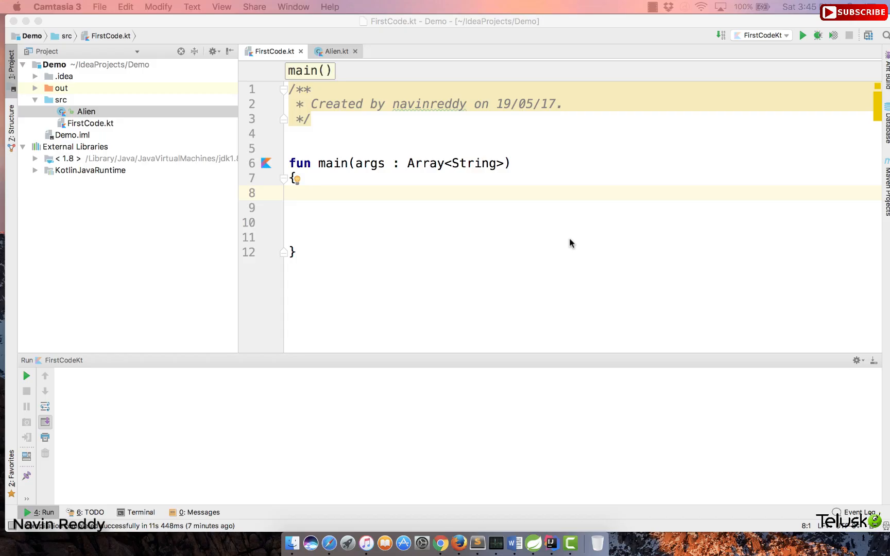
pyautogui.moveTo(442, 219)
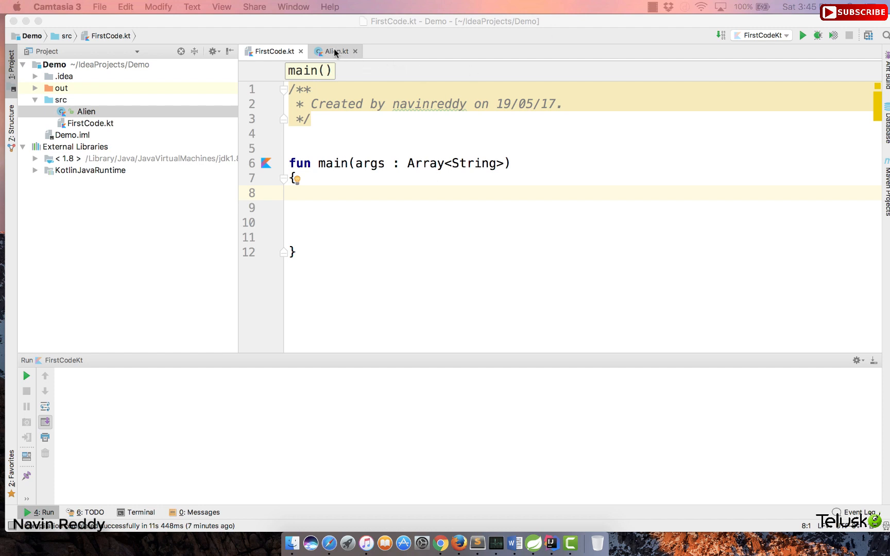
# Show Alien.kt and highlight the '?' nullable marker on name's String? type
pyautogui.click(331, 51)
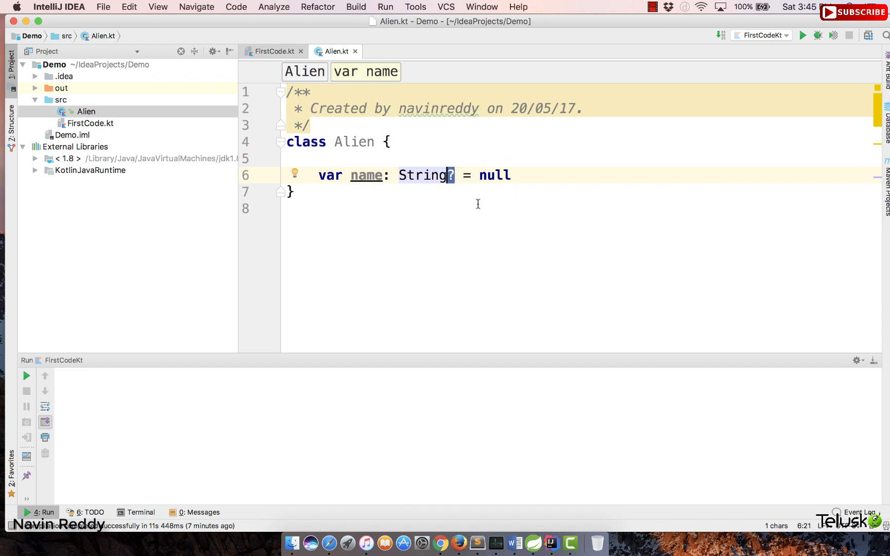
pyautogui.moveTo(502, 154)
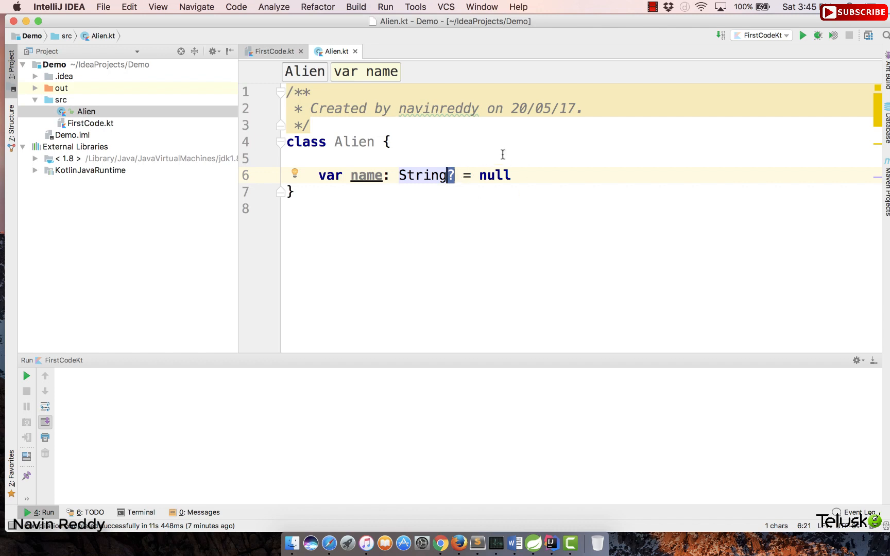
pyautogui.doubleClick(422, 175)
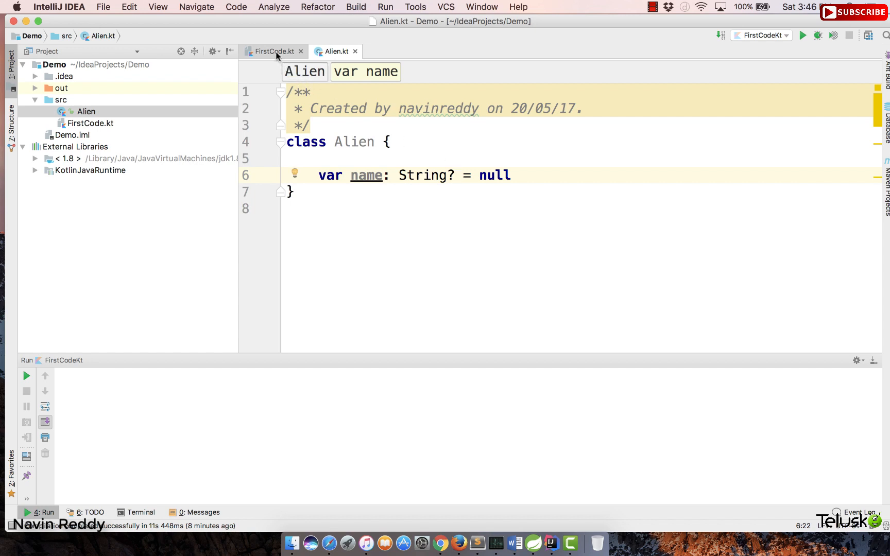
# In FirstCode.kt's main, write 'var str : String = null', which is flagged as an error
pyautogui.click(271, 52)
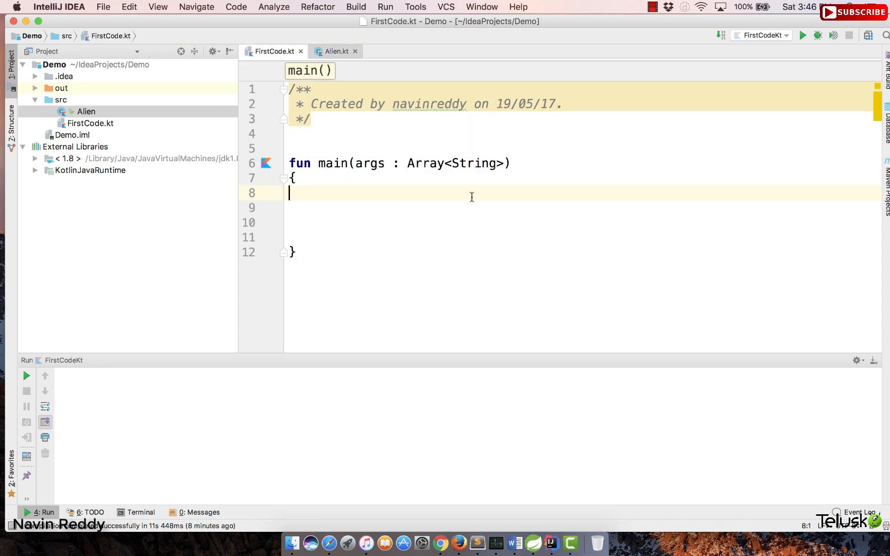
pyautogui.write('var')
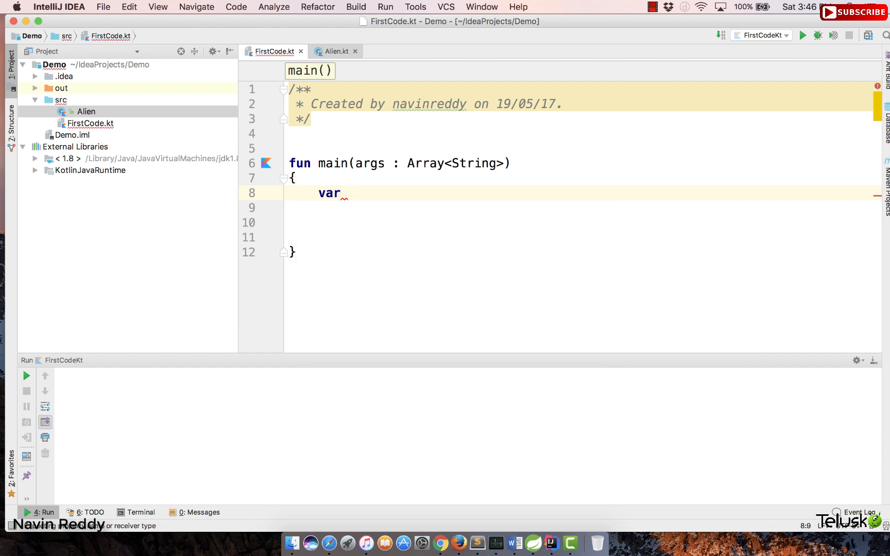
pyautogui.write('str')
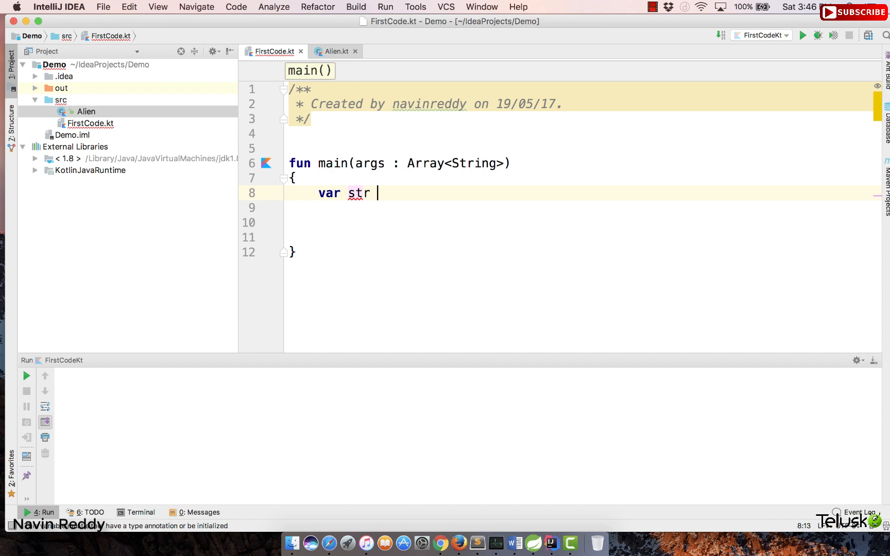
pyautogui.write(': String')
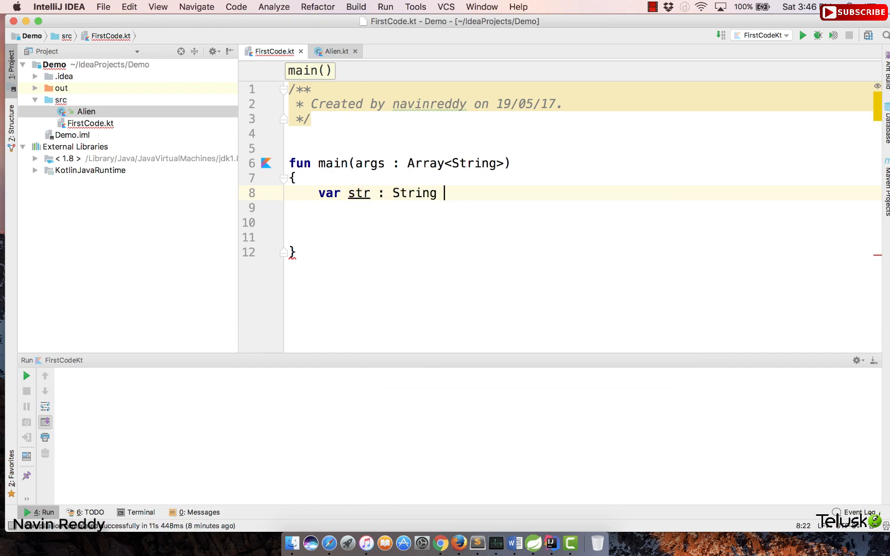
pyautogui.write('= n')
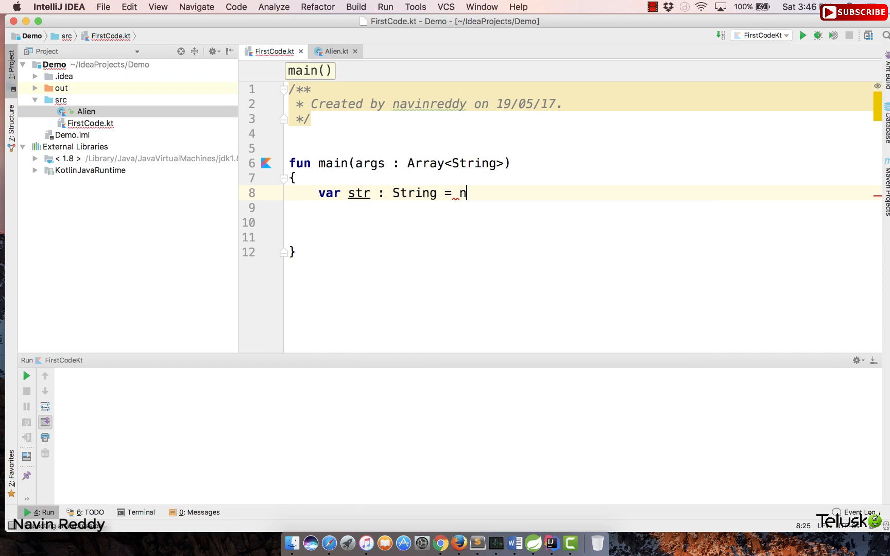
pyautogui.write('ull')
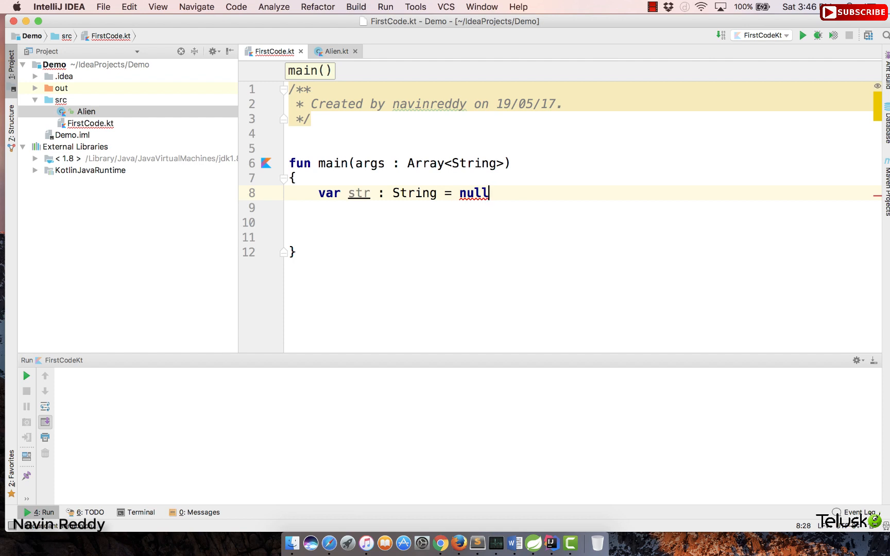
pyautogui.moveTo(473, 193)
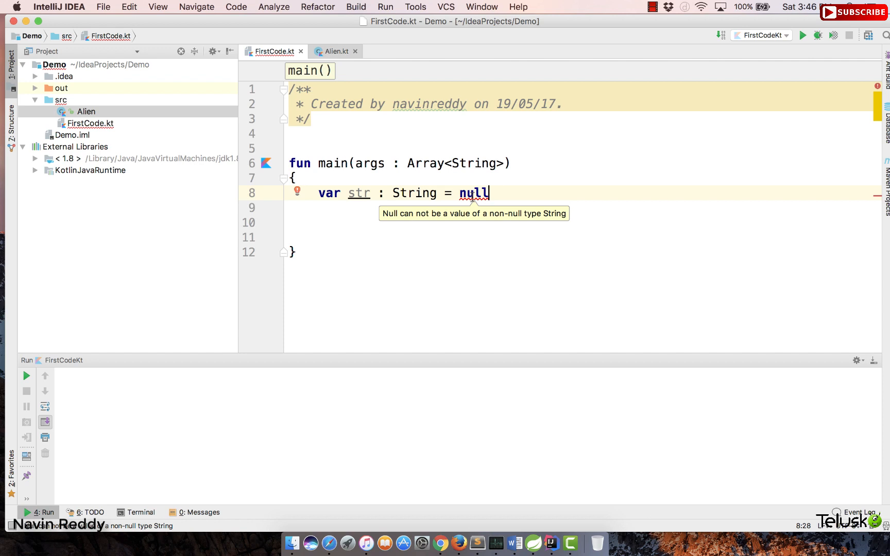
pyautogui.moveTo(410, 193)
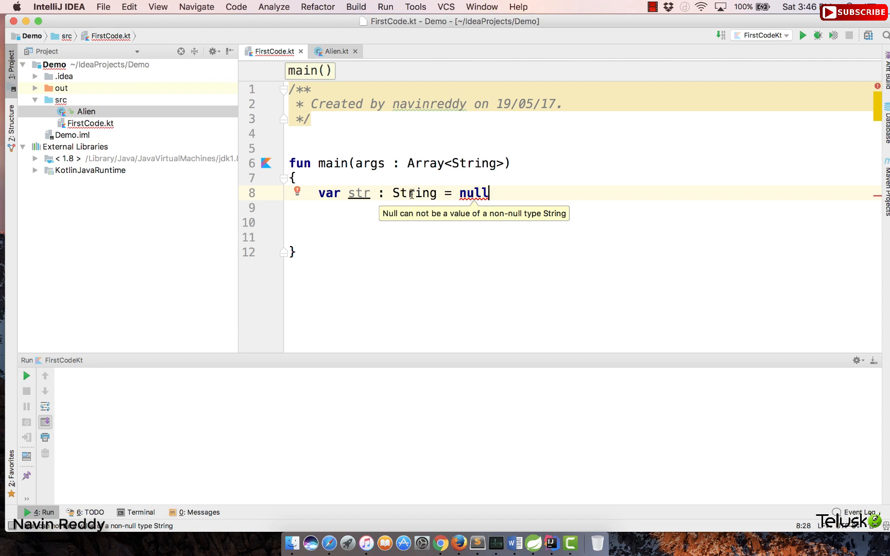
pyautogui.doubleClick(414, 193)
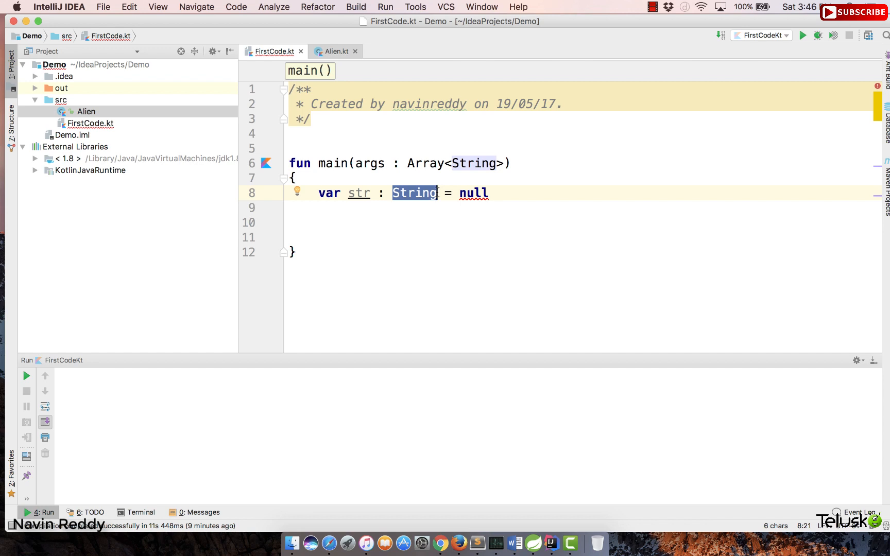
# Change str's type to String? so the null assignment is accepted
pyautogui.click(435, 193)
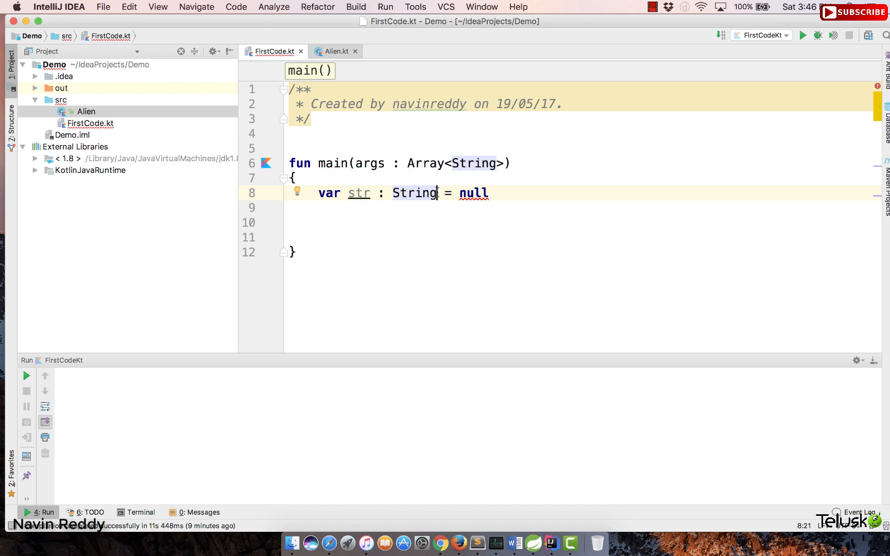
pyautogui.write('?')
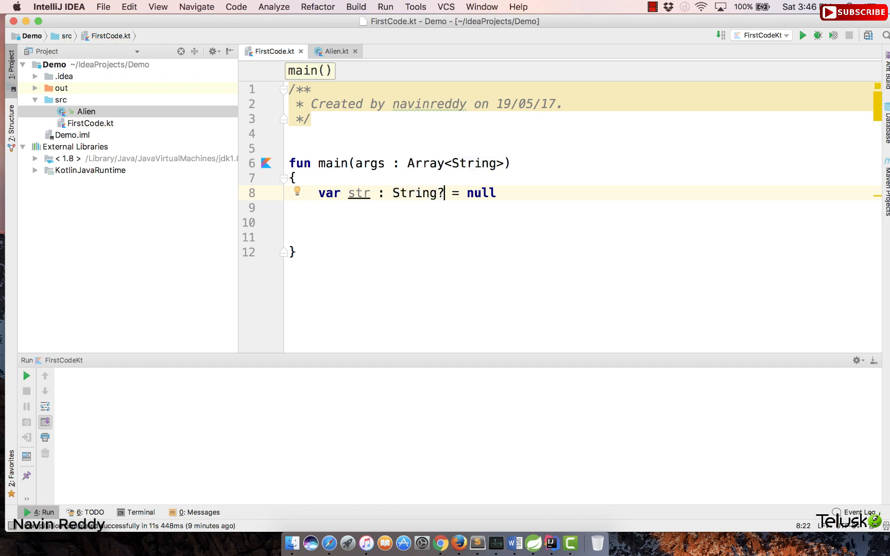
pyautogui.moveTo(467, 174)
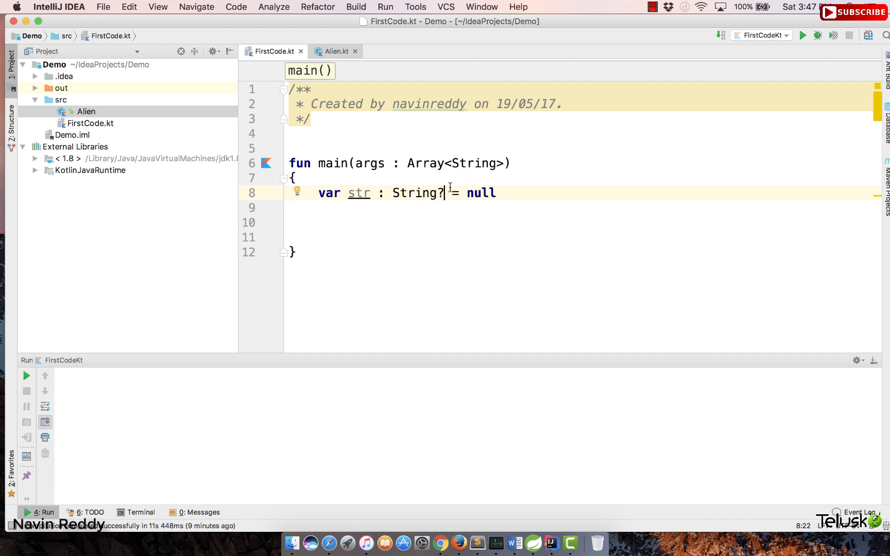
pyautogui.moveTo(386, 232)
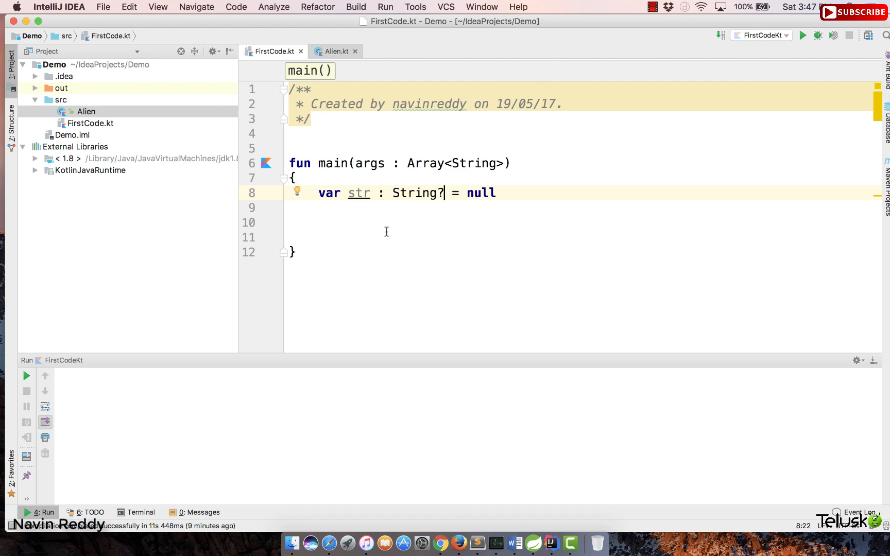
pyautogui.moveTo(359, 233)
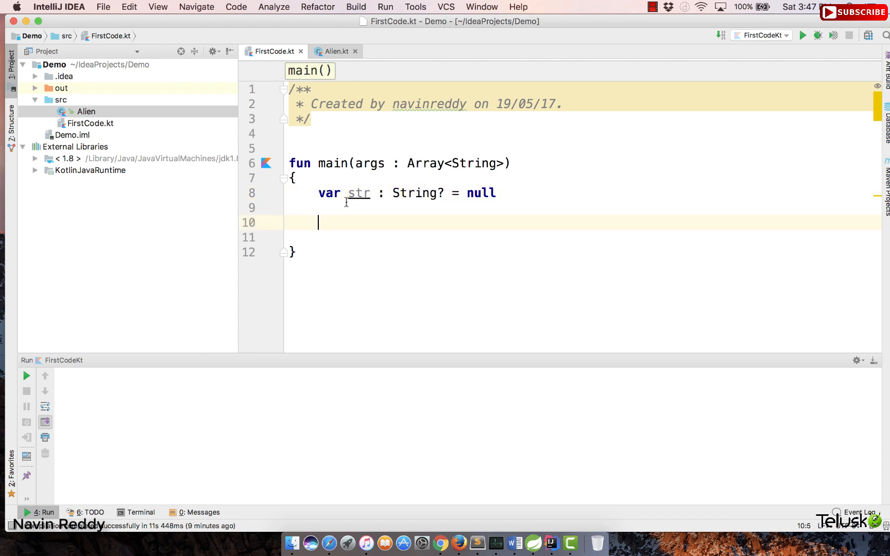
pyautogui.click(333, 51)
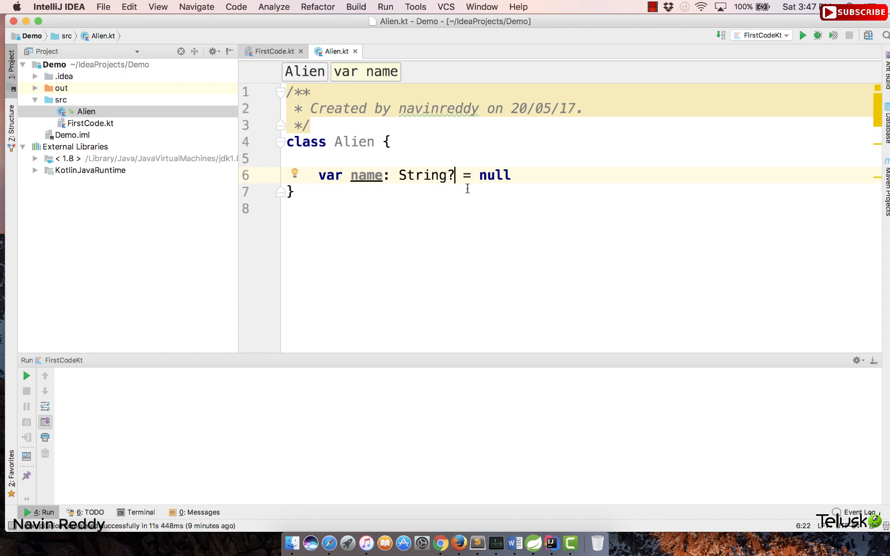
pyautogui.doubleClick(493, 176)
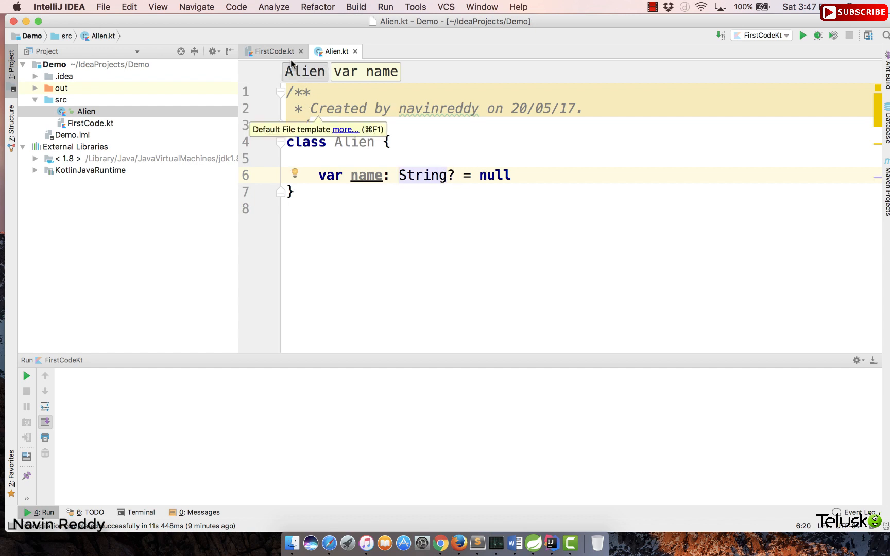
pyautogui.click(269, 51)
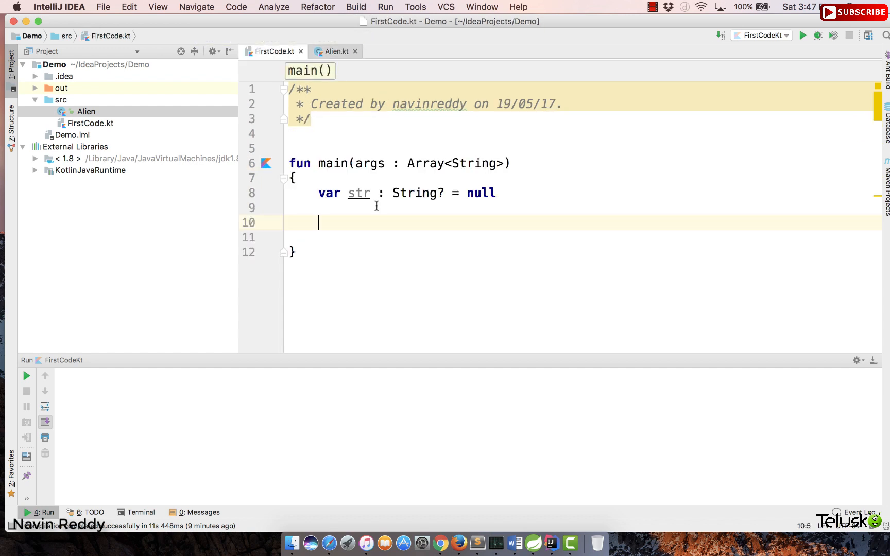
# Create Alien object tittu, print tittu.name, and run to see null in the output
pyautogui.write('var al')
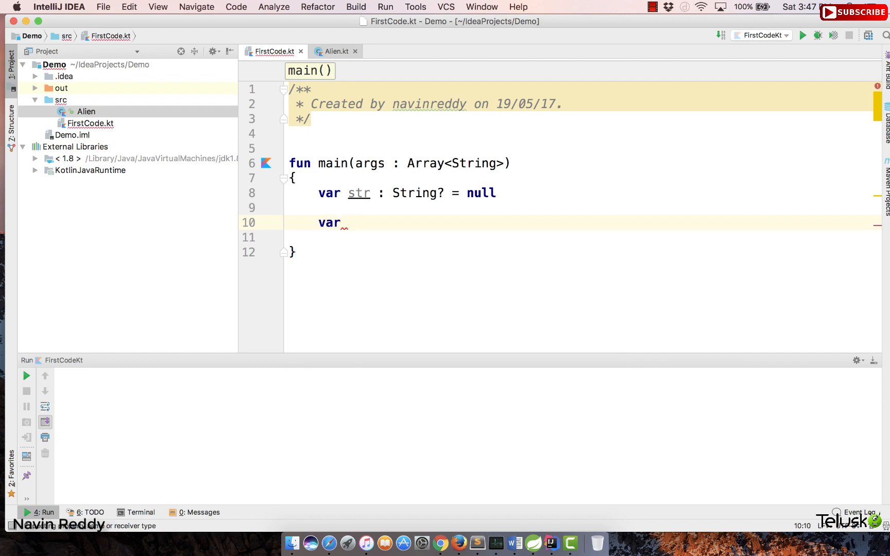
pyautogui.write('tittu =')
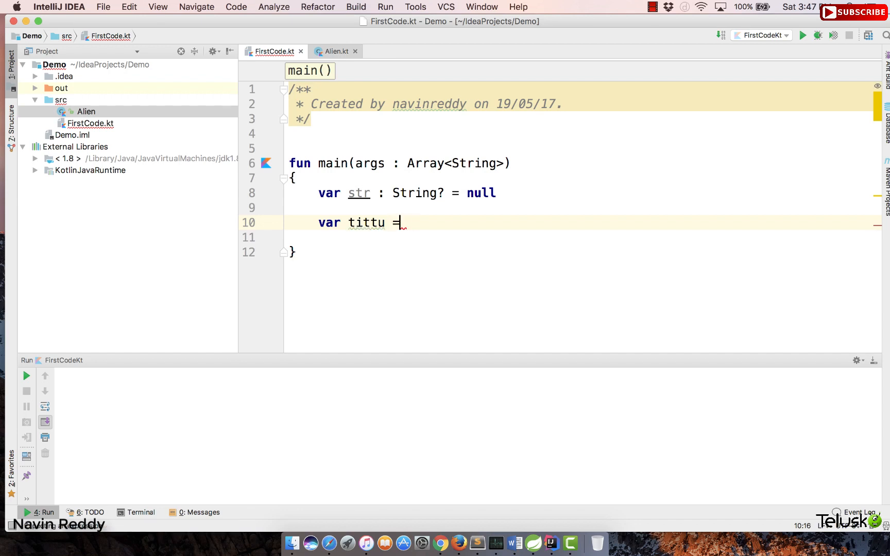
pyautogui.write('Alien(')
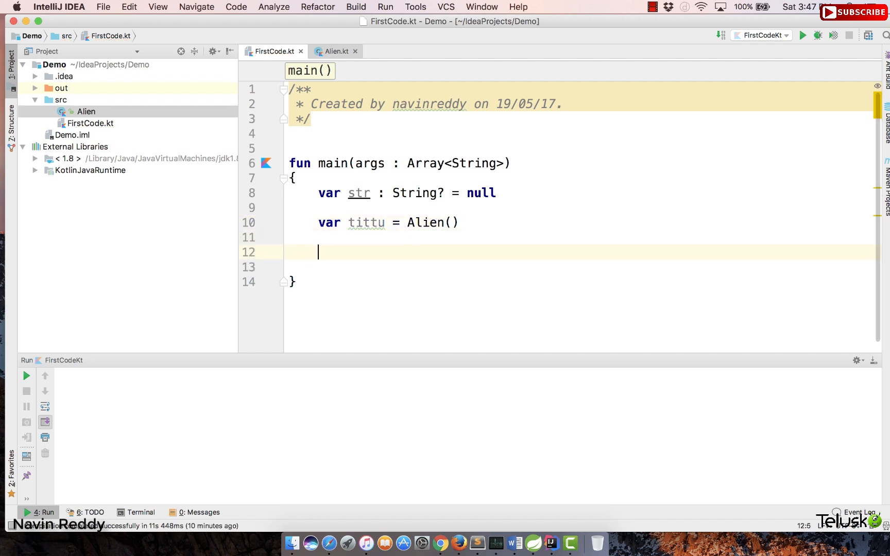
pyautogui.write('prontln(')
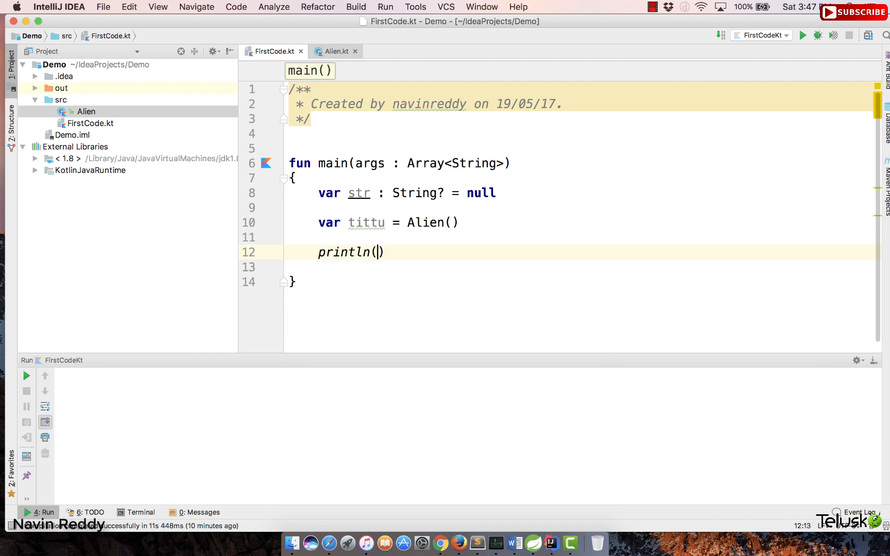
pyautogui.write('tittu')
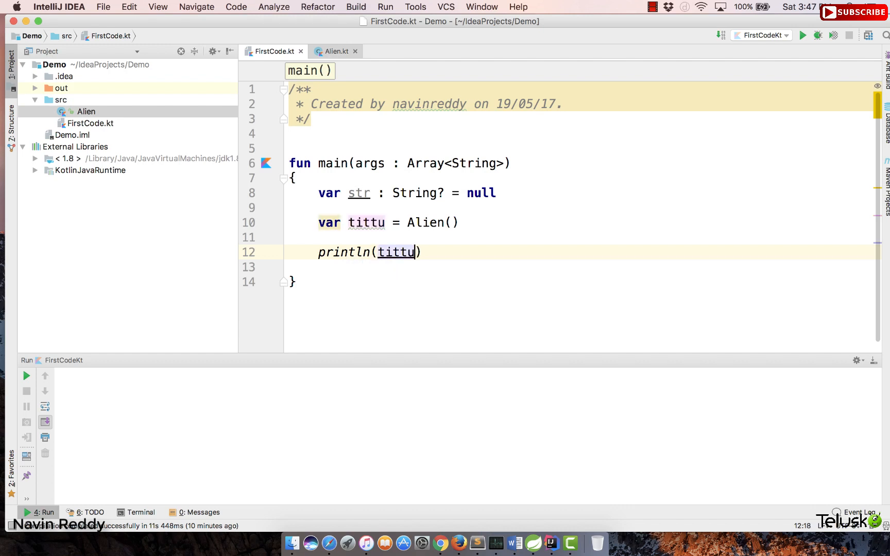
pyautogui.write('.name')
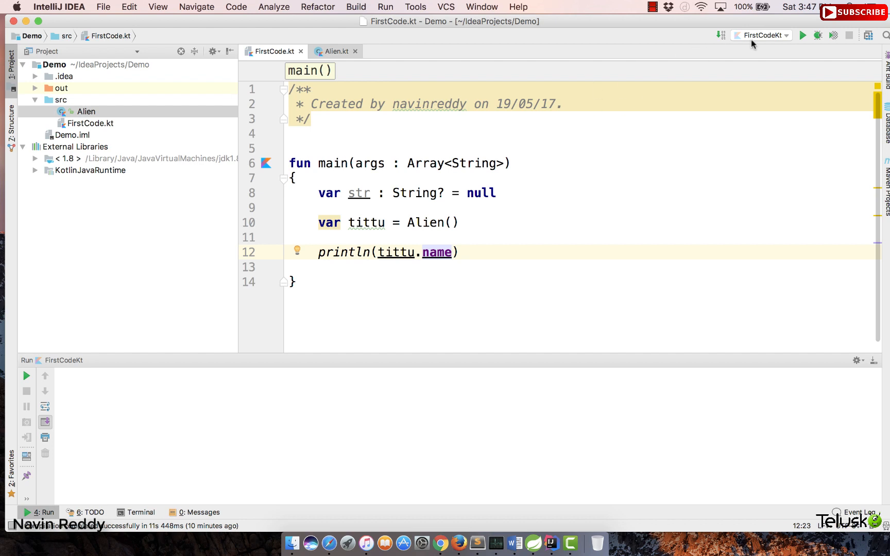
pyautogui.click(803, 35)
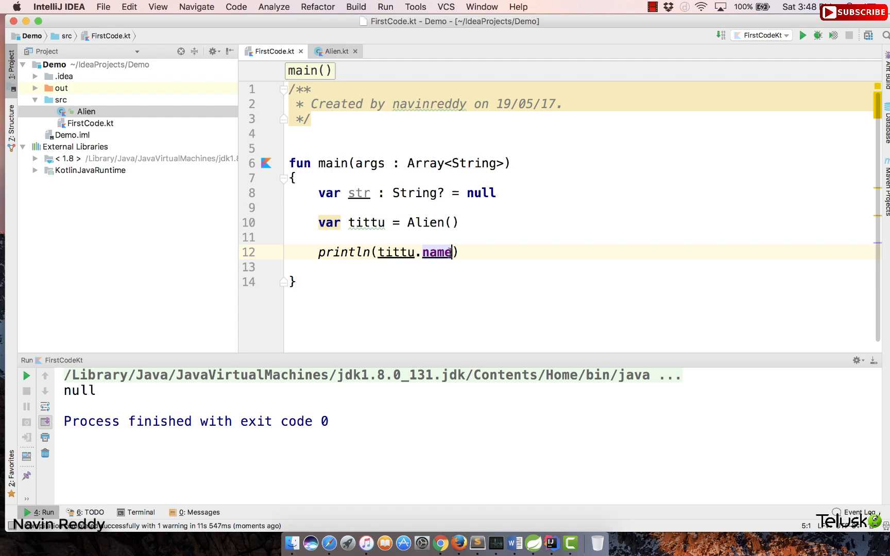
# Append .length to tittu.name, check Alien's name, then make it tittu.name?.length
pyautogui.write('.')
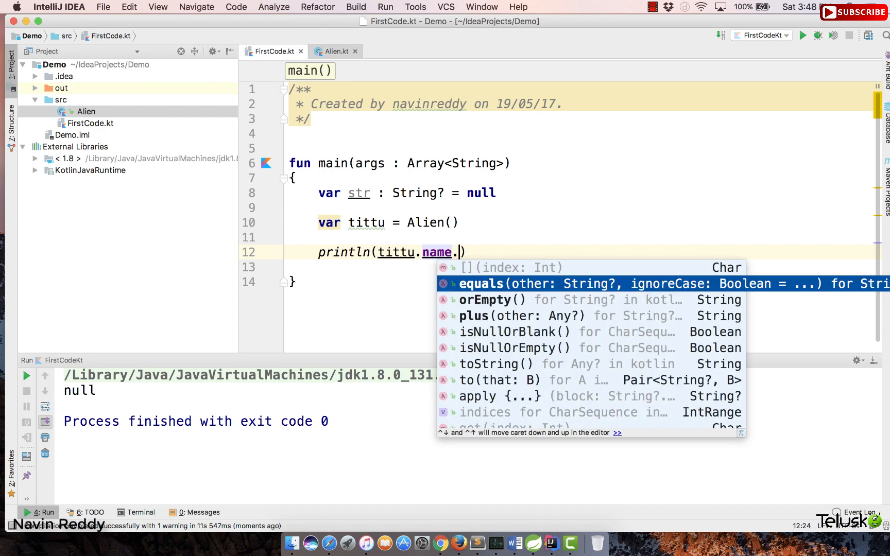
pyautogui.scroll(-3)
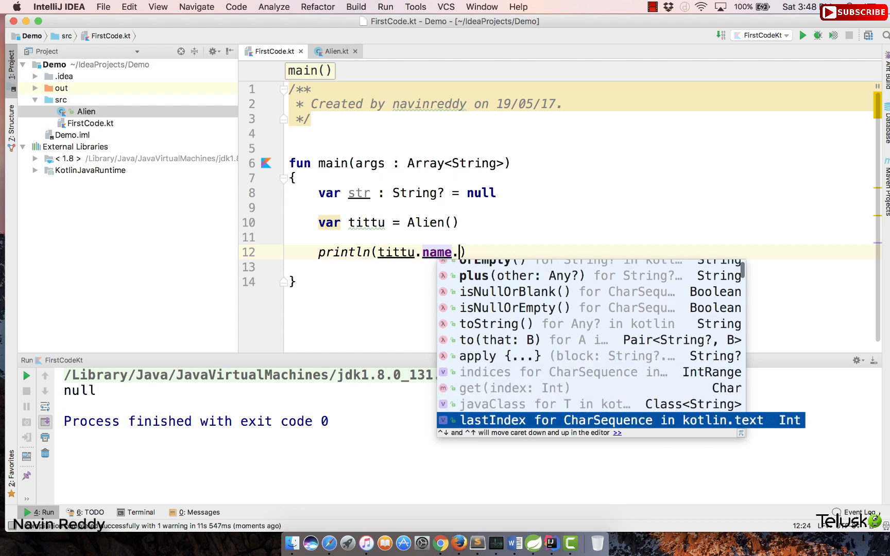
pyautogui.write('.length')
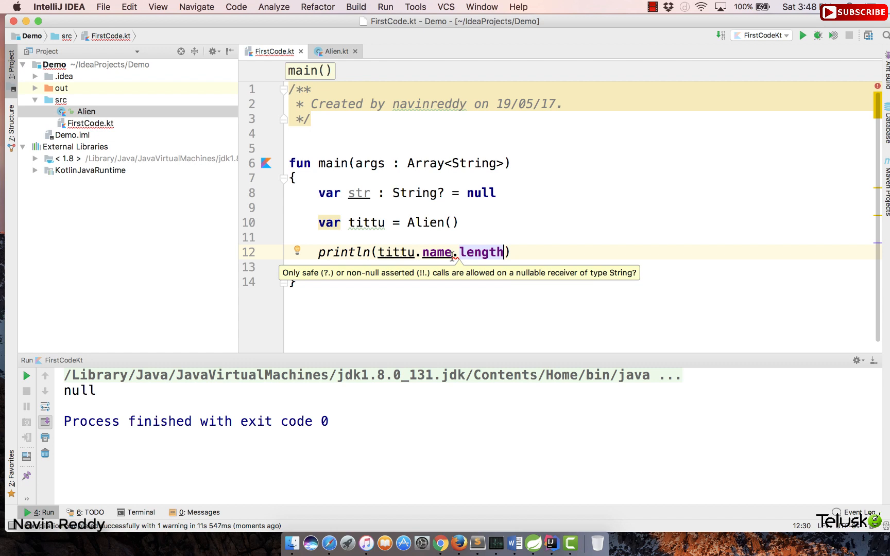
pyautogui.moveTo(495, 224)
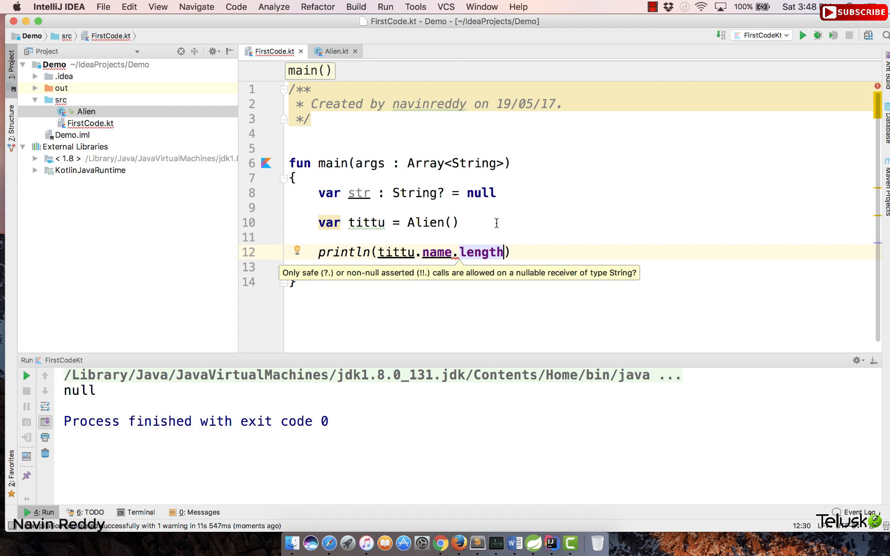
pyautogui.click(336, 51)
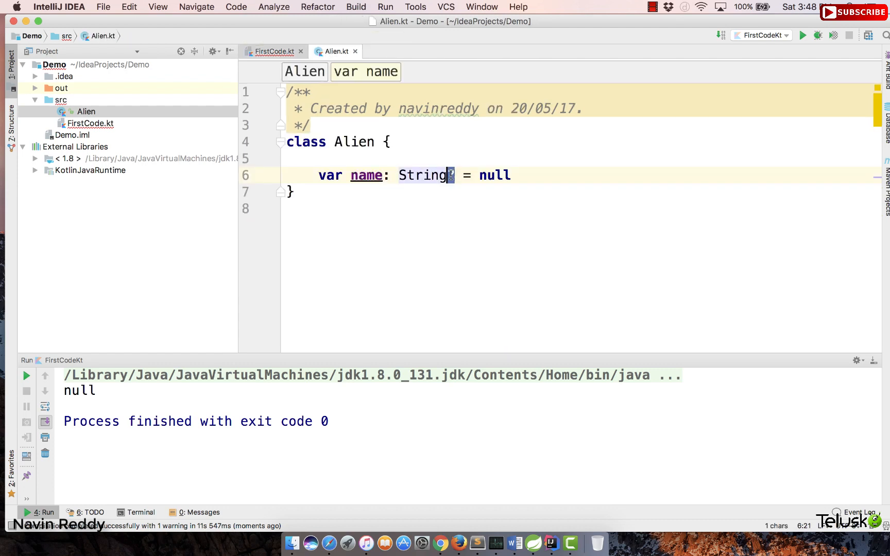
pyautogui.click(271, 51)
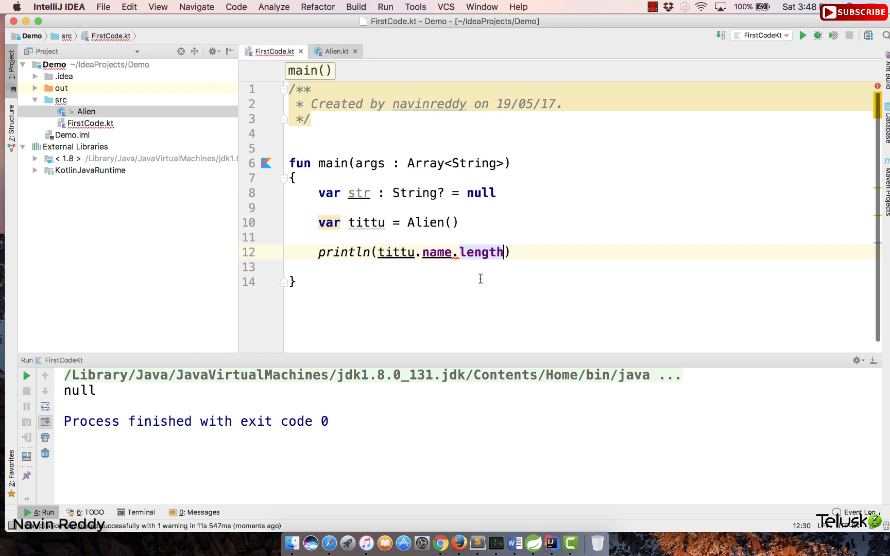
pyautogui.moveTo(452, 252)
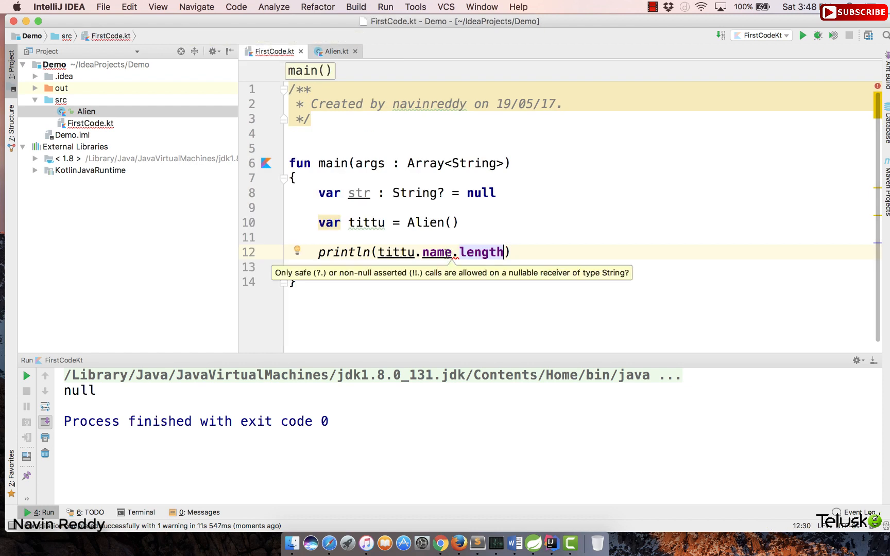
pyautogui.write('?')
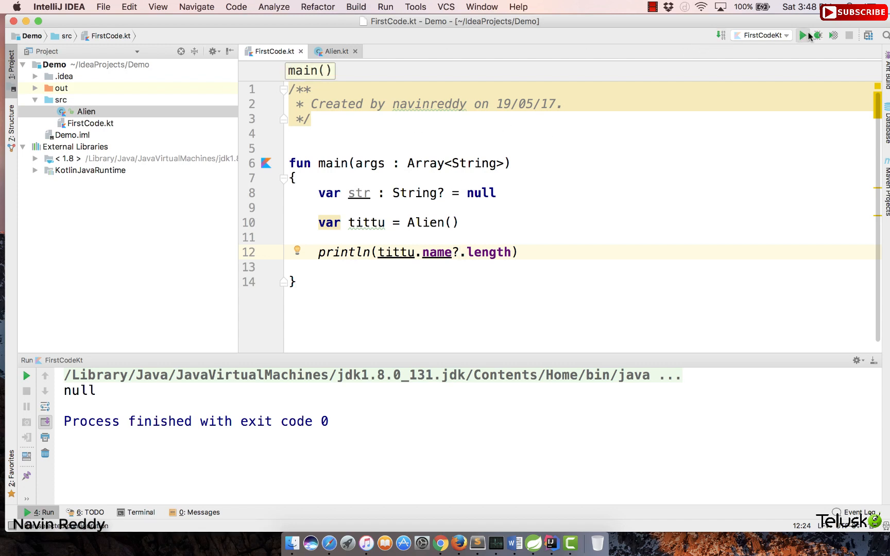
# Rerun to print null, then trim the line to println(tittu) with a blank line above
pyautogui.click(803, 35)
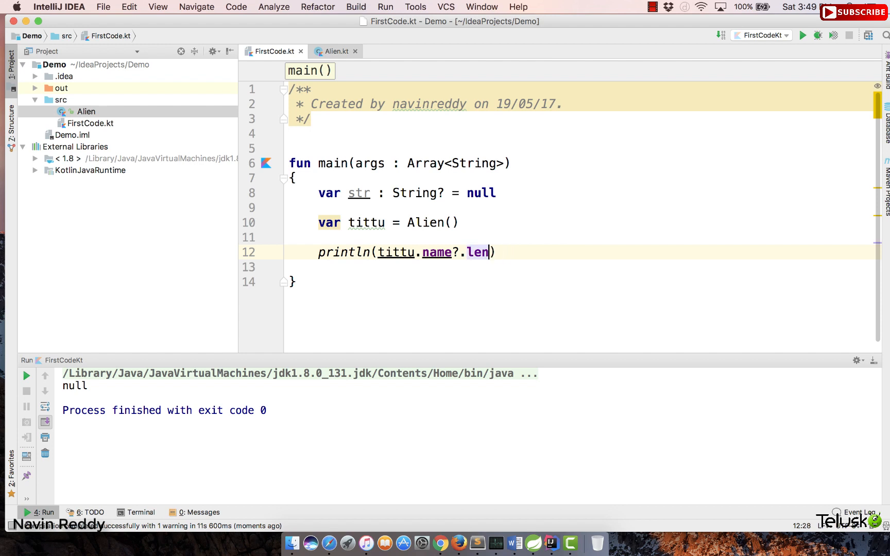
pyautogui.press('Backspace')
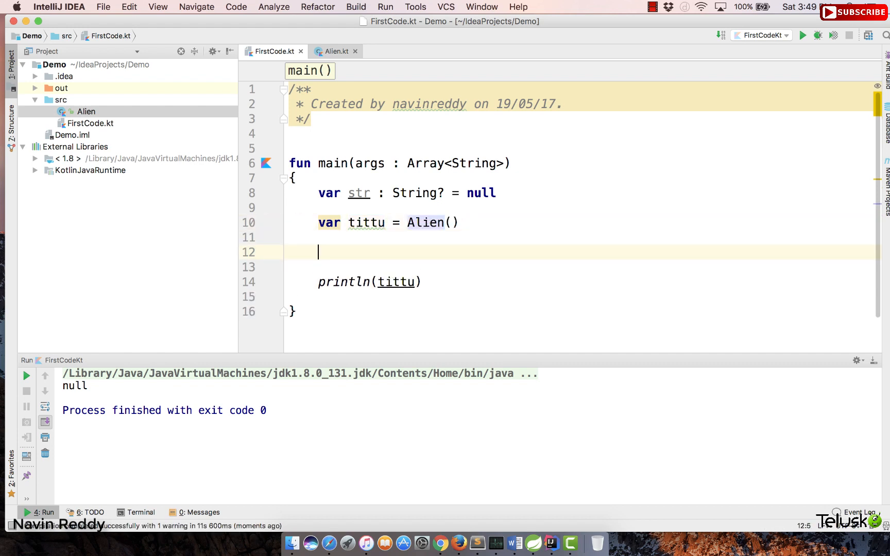
# Assign tittu = null and declare it as var tittu : Alien? = Alien()
pyautogui.write('tittu')
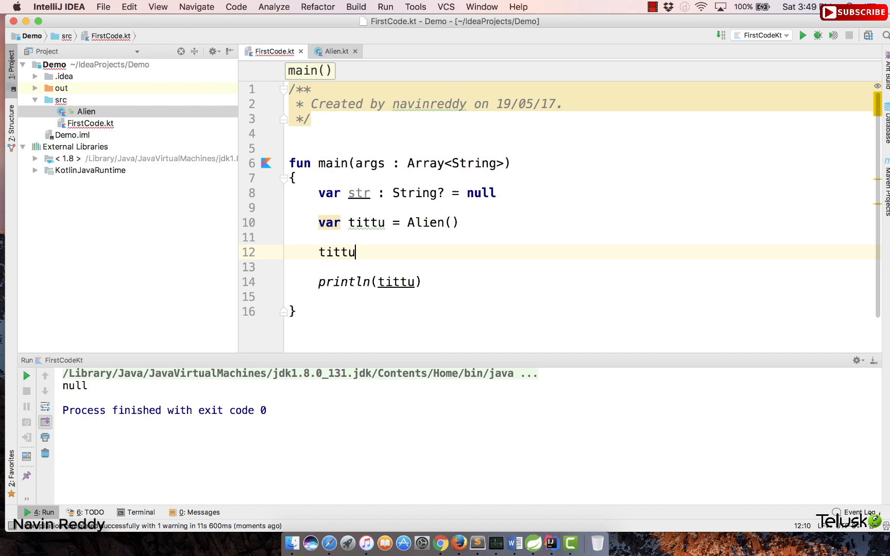
pyautogui.write('= null')
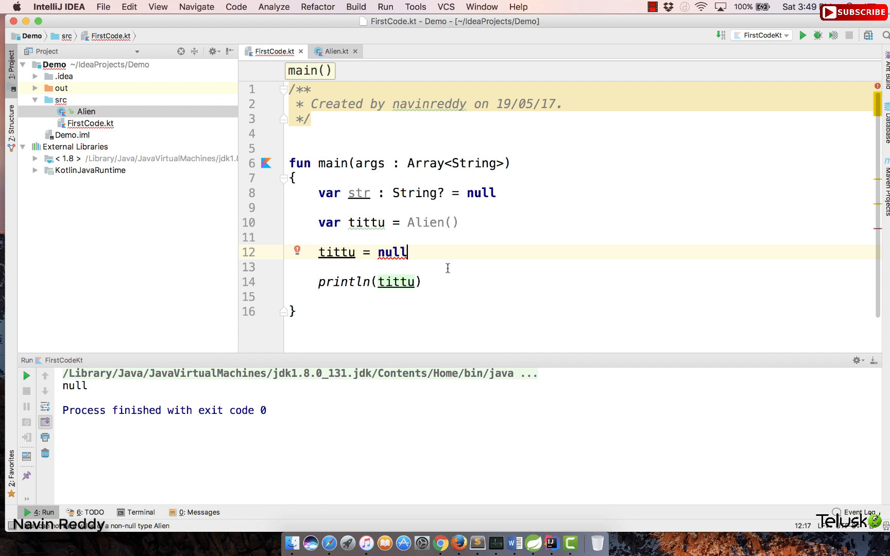
pyautogui.moveTo(390, 265)
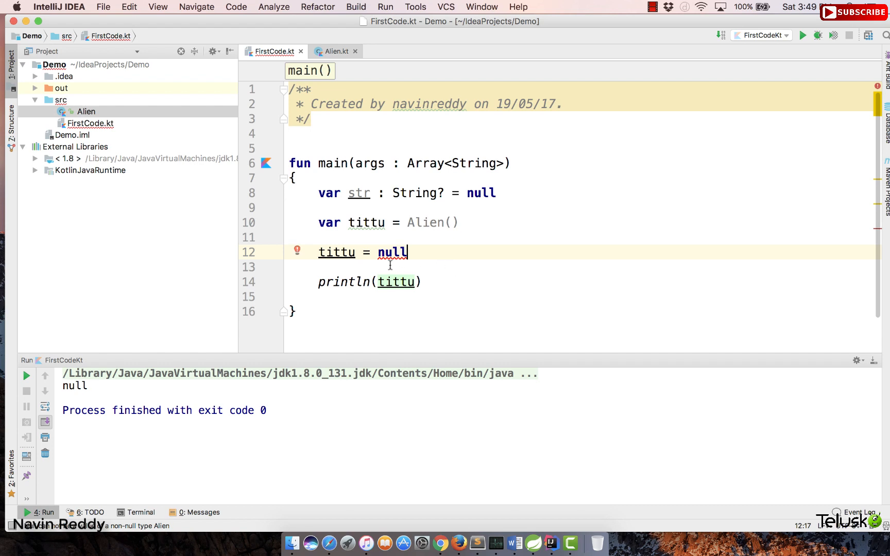
pyautogui.moveTo(391, 252)
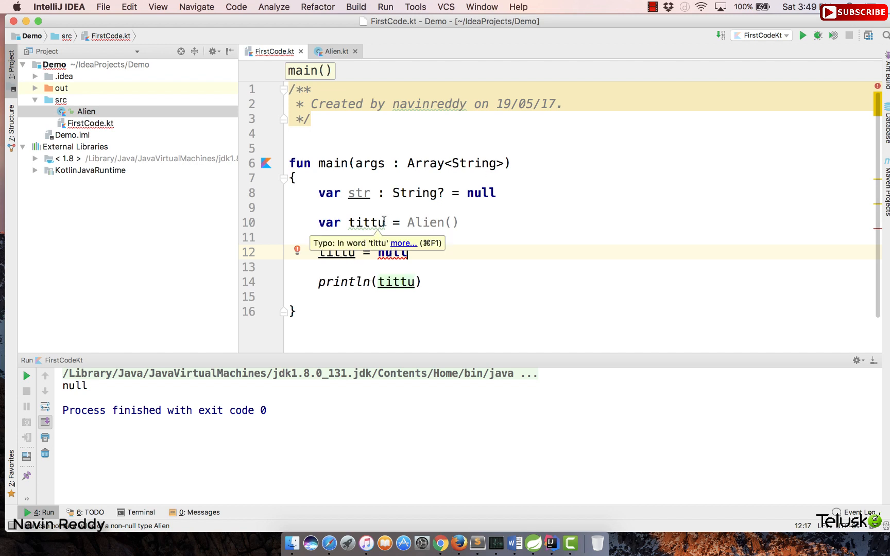
pyautogui.write('?')
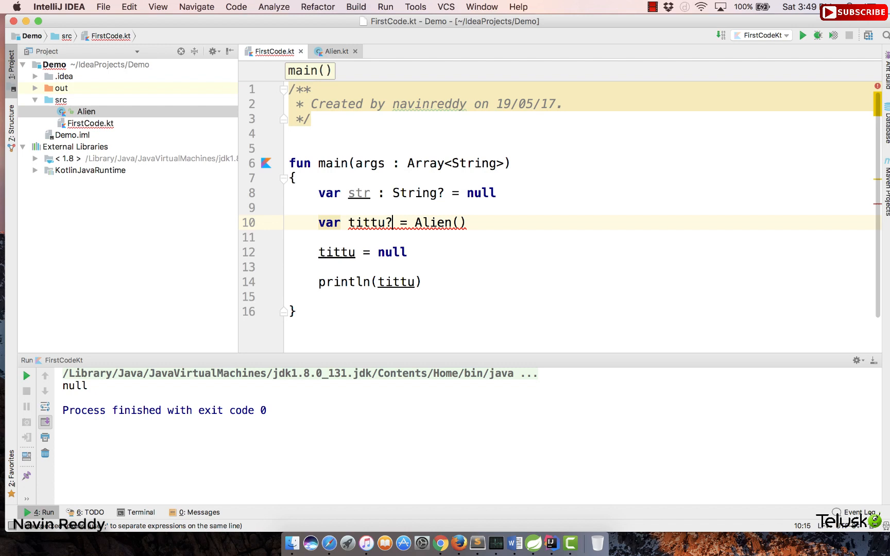
pyautogui.moveTo(391, 221)
pyautogui.write(' : ')
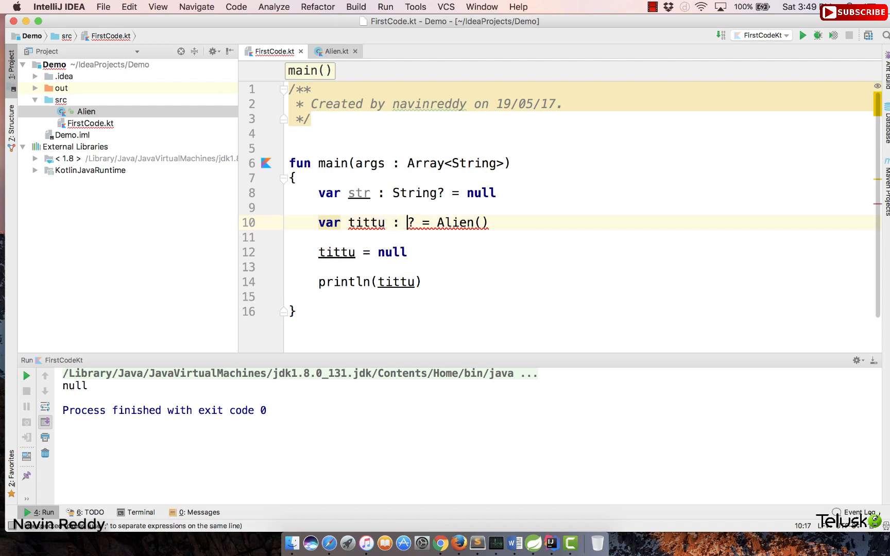
pyautogui.write('Alien')
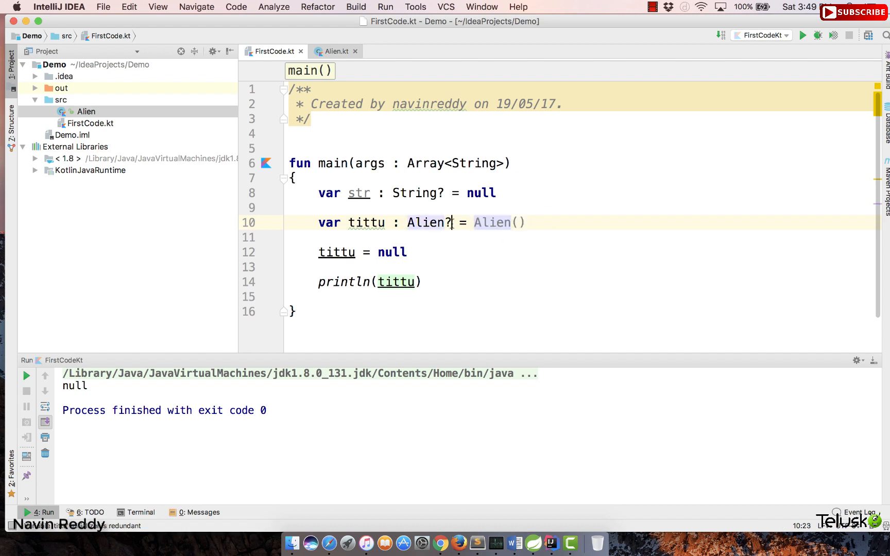
pyautogui.doubleClick(426, 223)
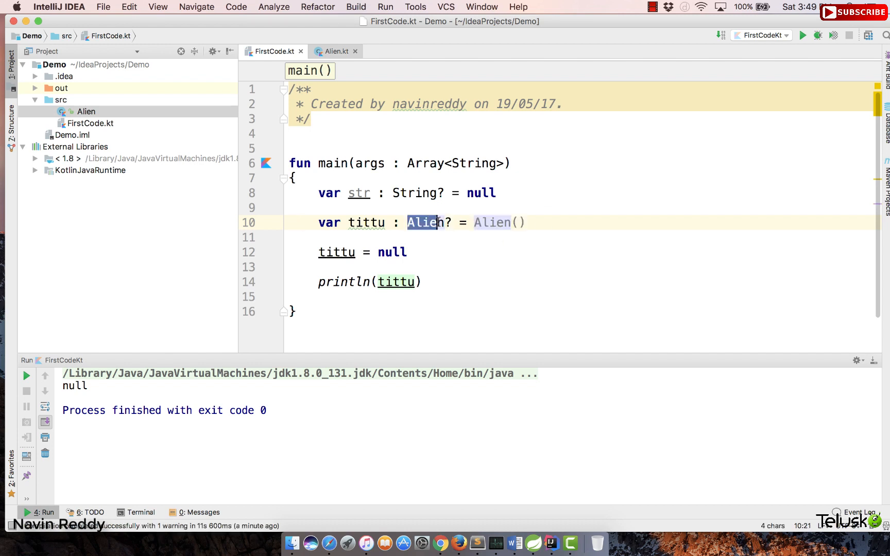
pyautogui.moveTo(357, 223)
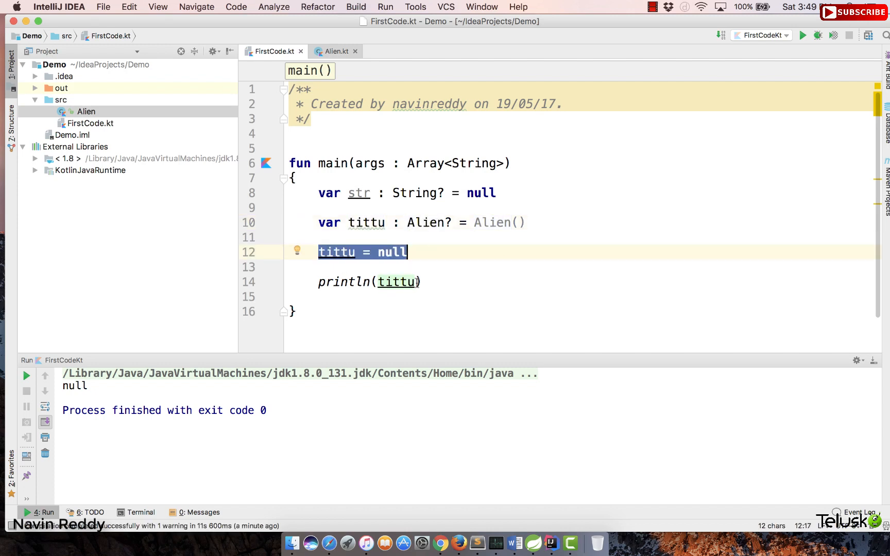
# Change the print to println(tittu?.name) and review Alien's name property
pyautogui.write('.nmam,')
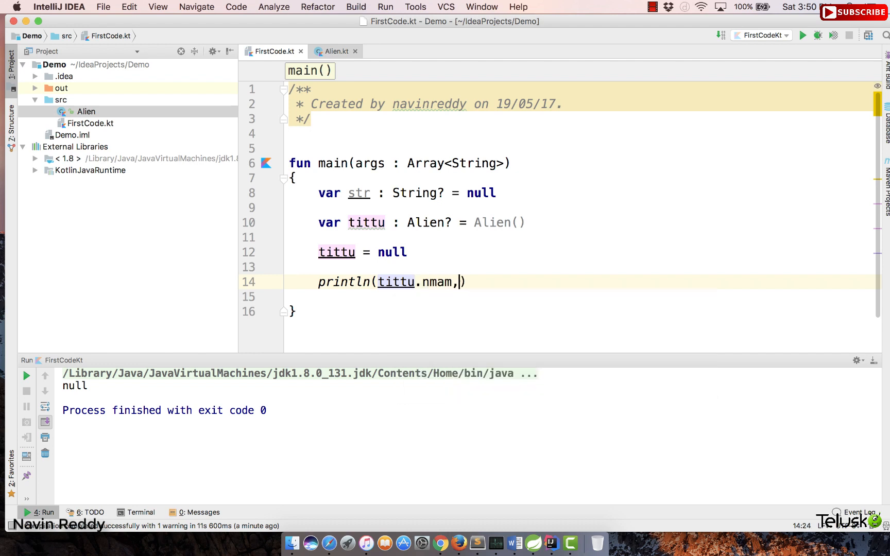
pyautogui.write('name')
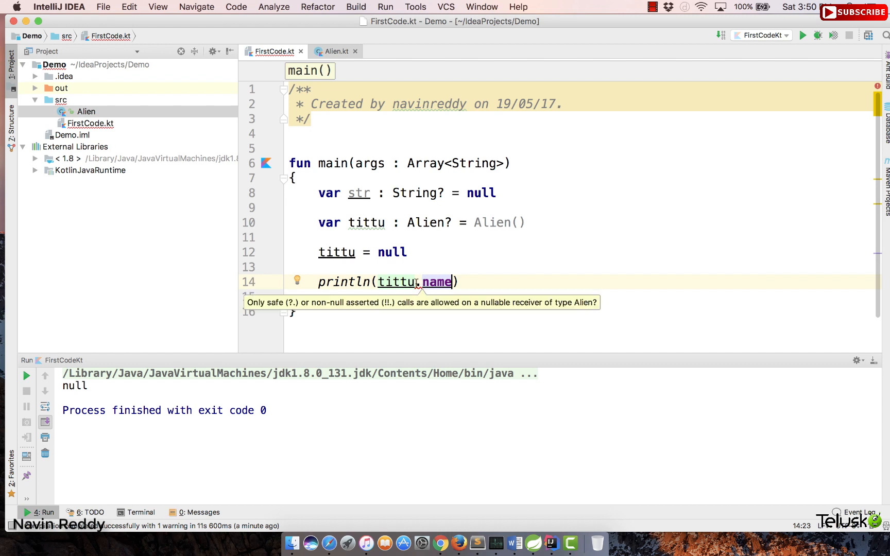
pyautogui.write('?')
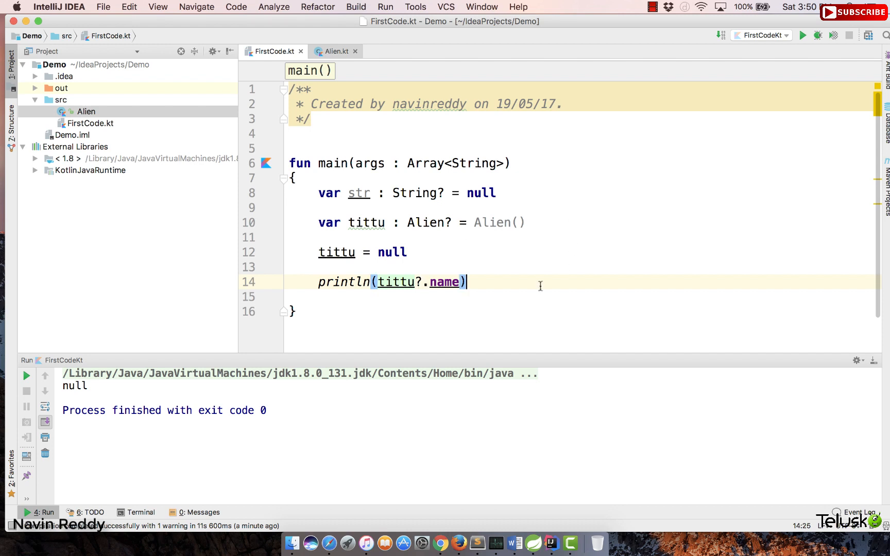
pyautogui.moveTo(339, 43)
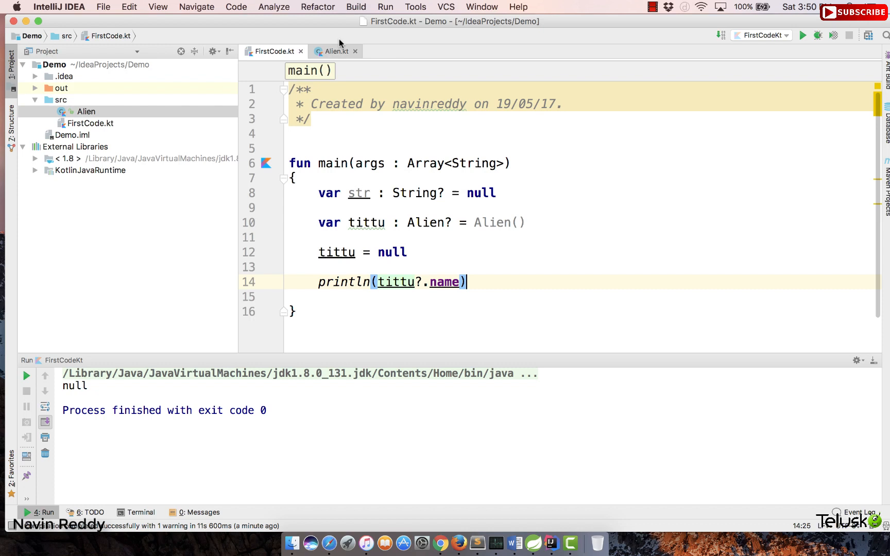
pyautogui.click(335, 52)
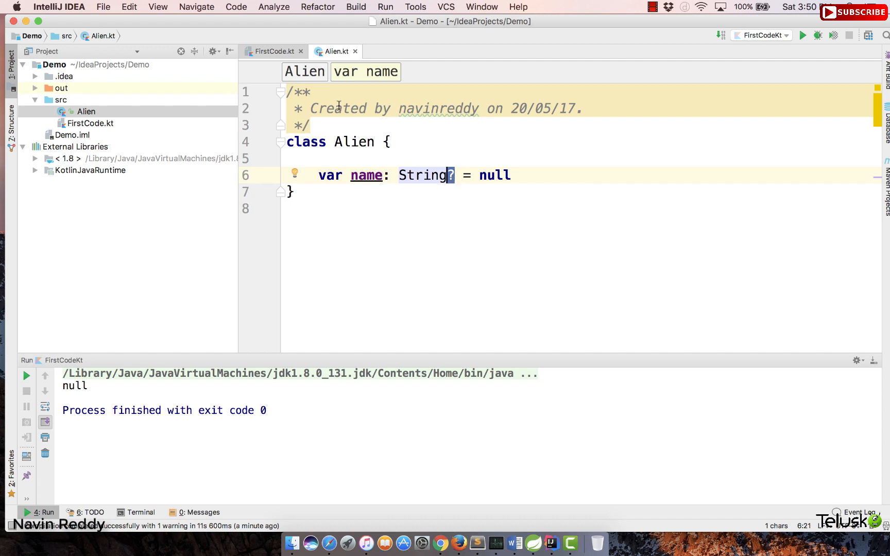
pyautogui.click(272, 52)
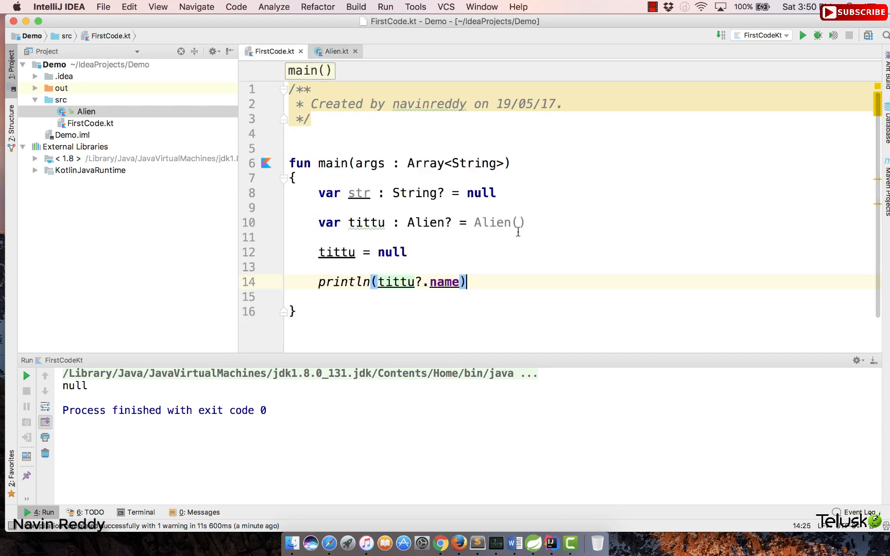